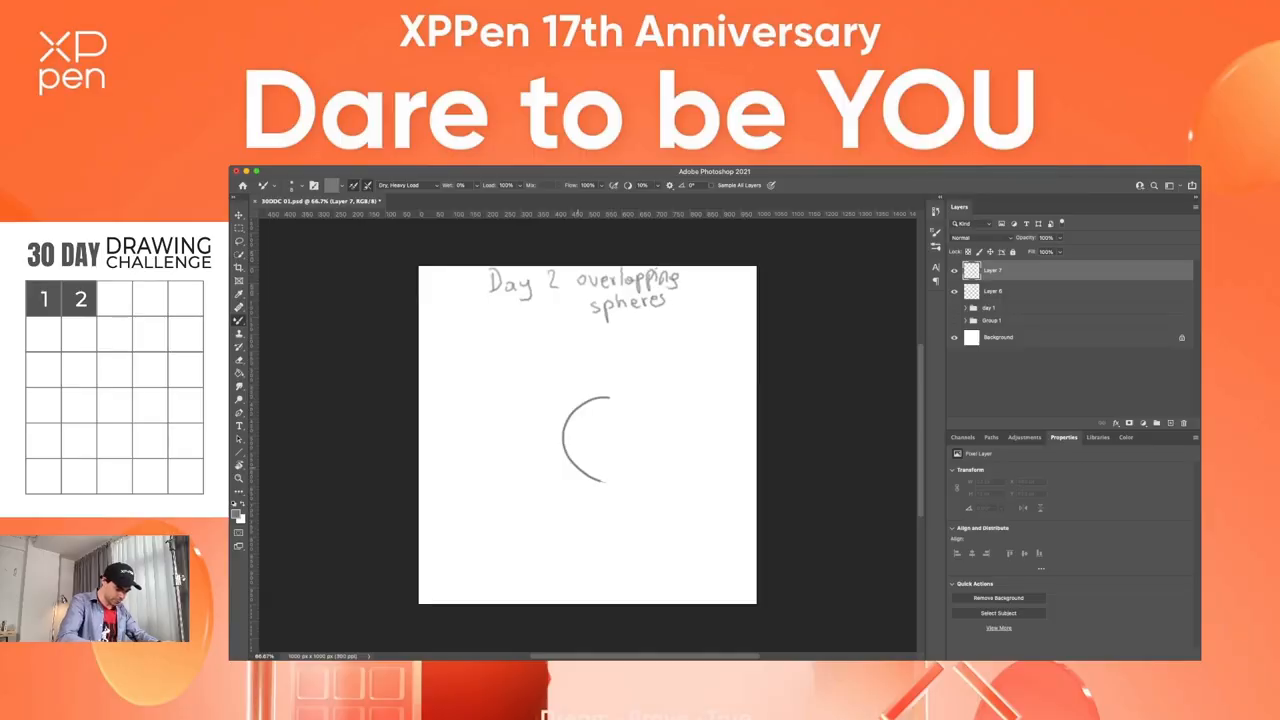
Step: Erase the unfinished arc and stroke in the first sphere's circular outline
left_click_drag(600, 400, 620, 470)
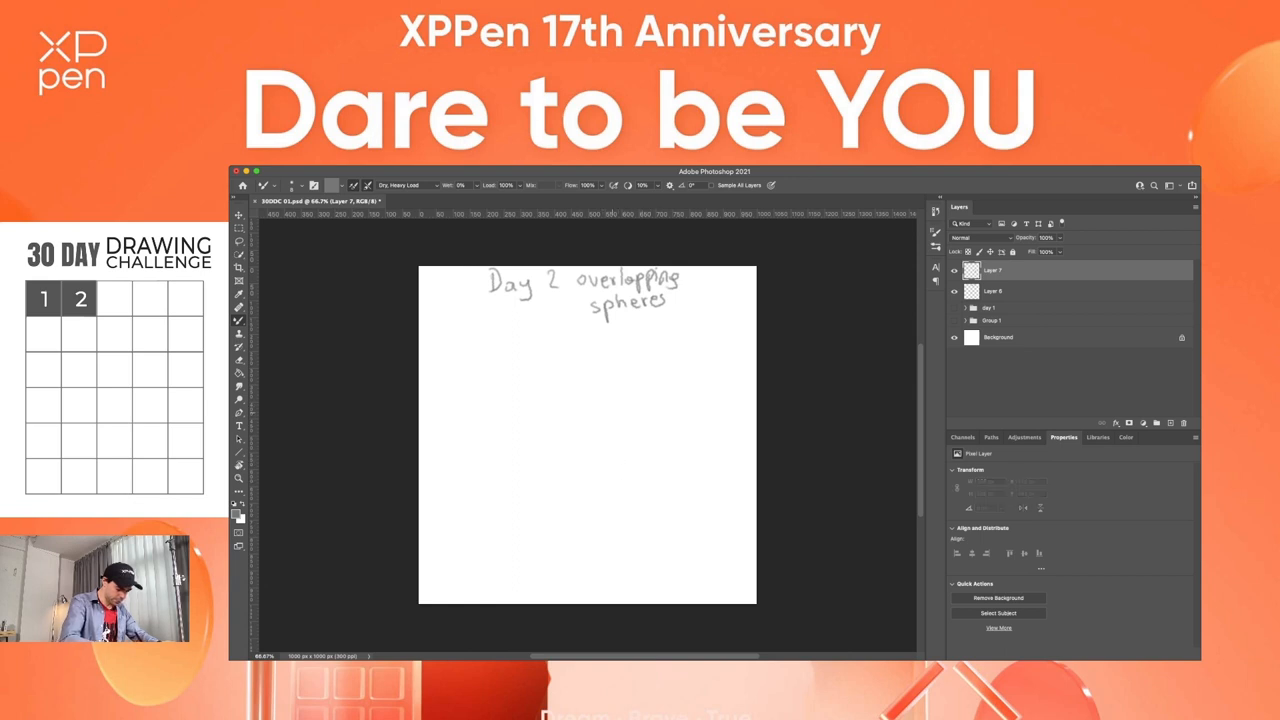
left_click_drag(600, 400, 600, 490)
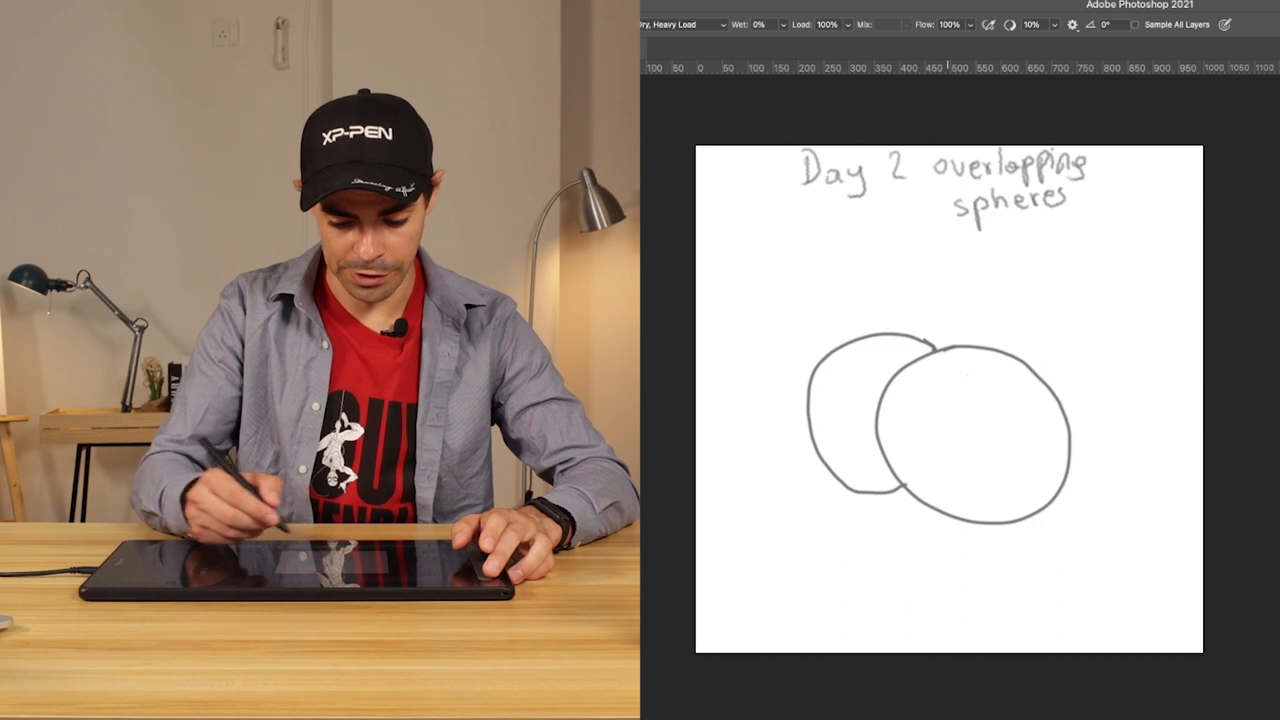
left_click(1096, 270)
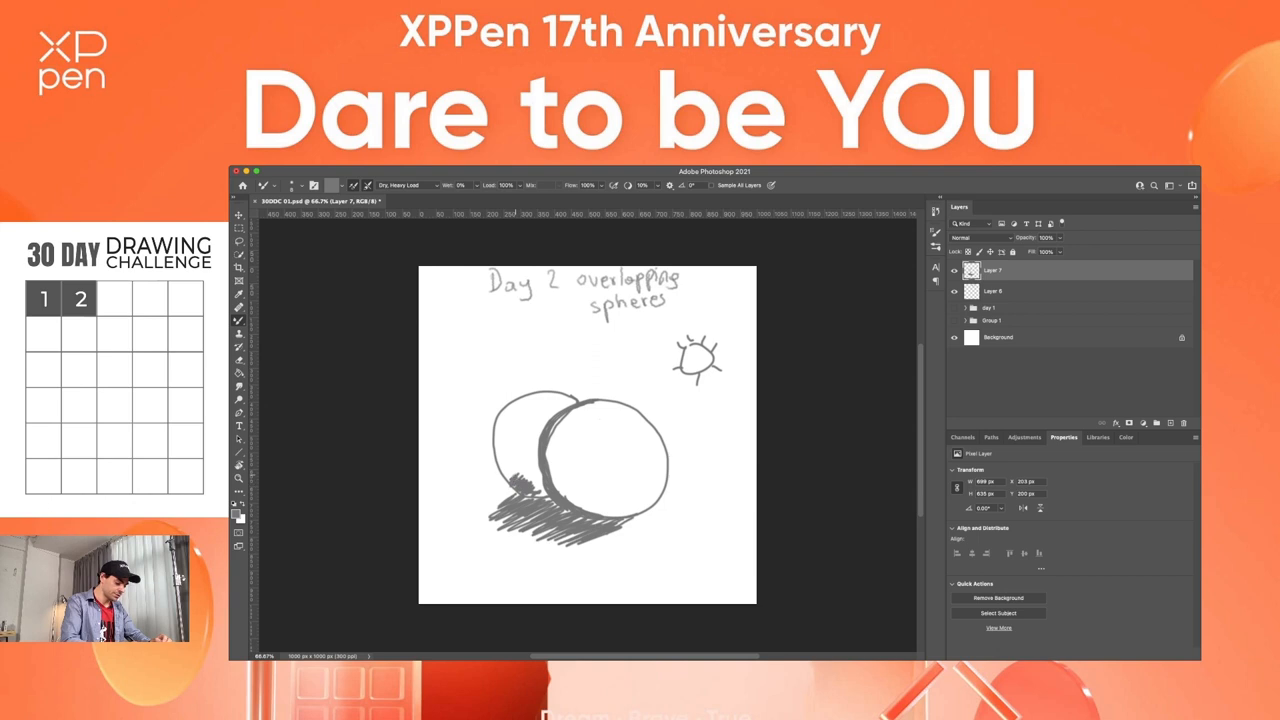
Step: Add a darker hatch mark on the left sphere's shadow side
left_click(504, 464)
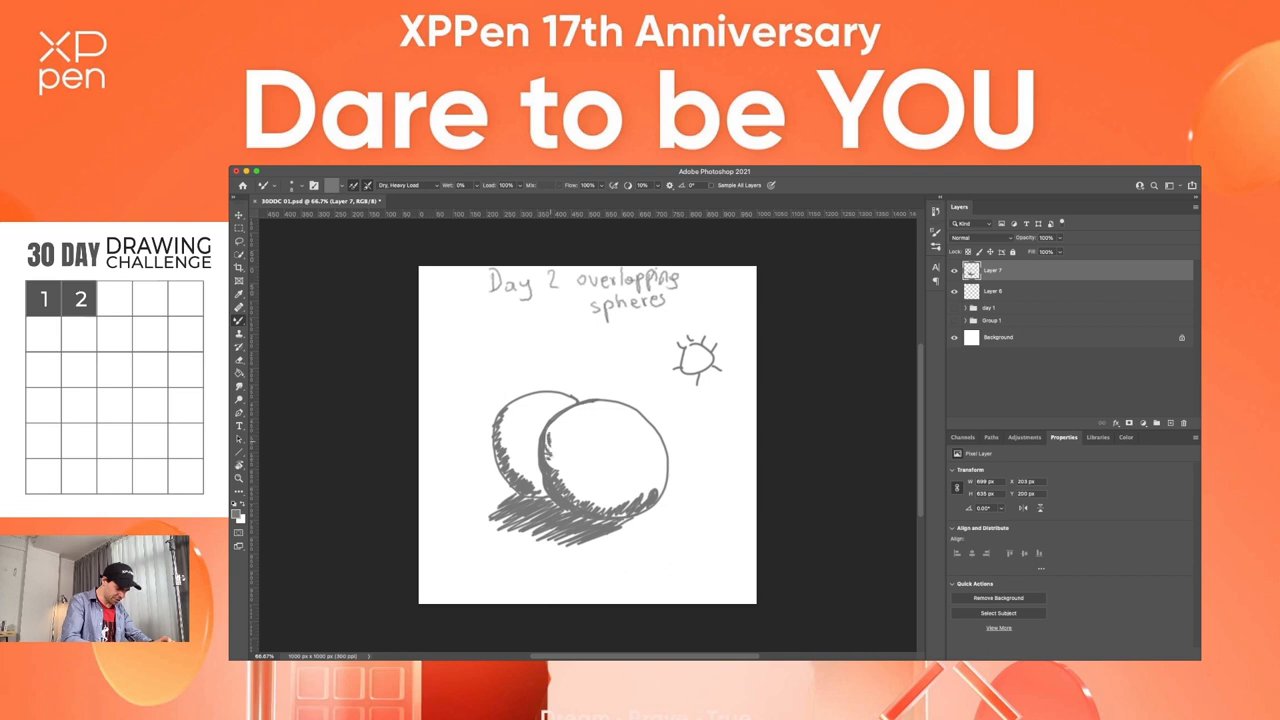
Step: Erase the rough pencil title, leaving the canvas top clear
left_click_drag(556, 410, 570, 424)
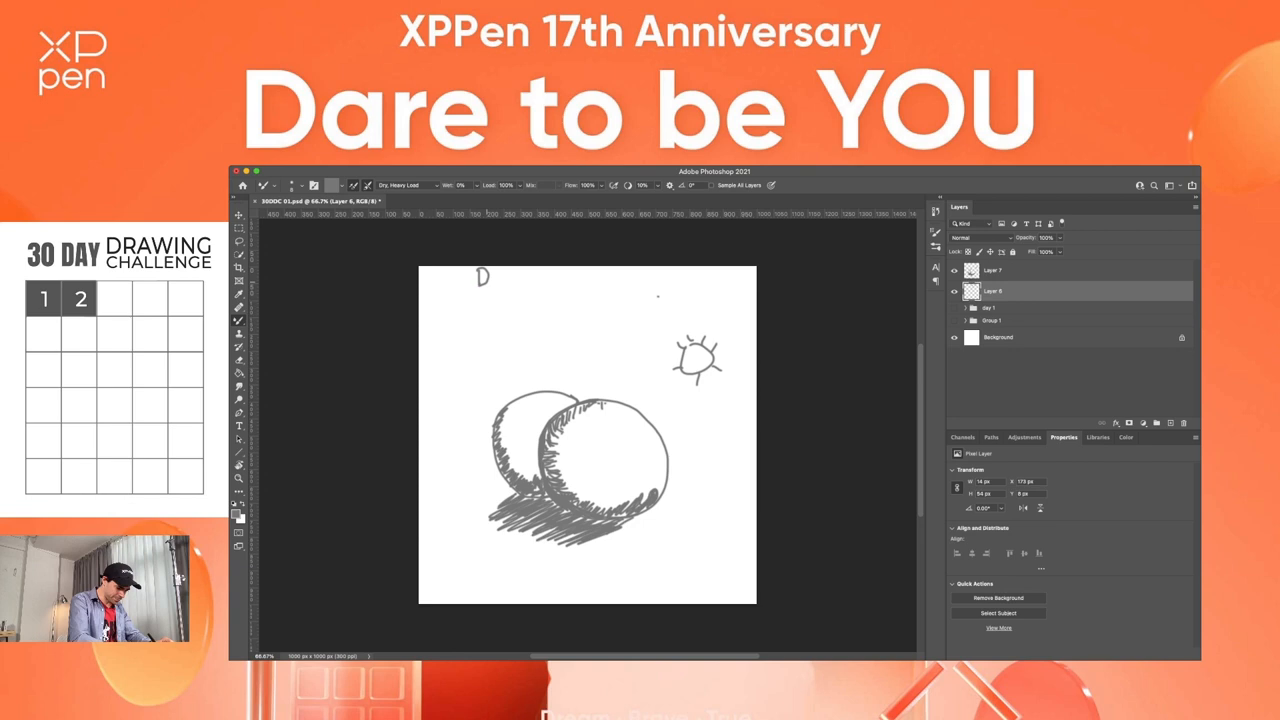
Step: Letter 'Day 2 overlapping spheres.' across the top of the canvas
type("ay 2 ov")
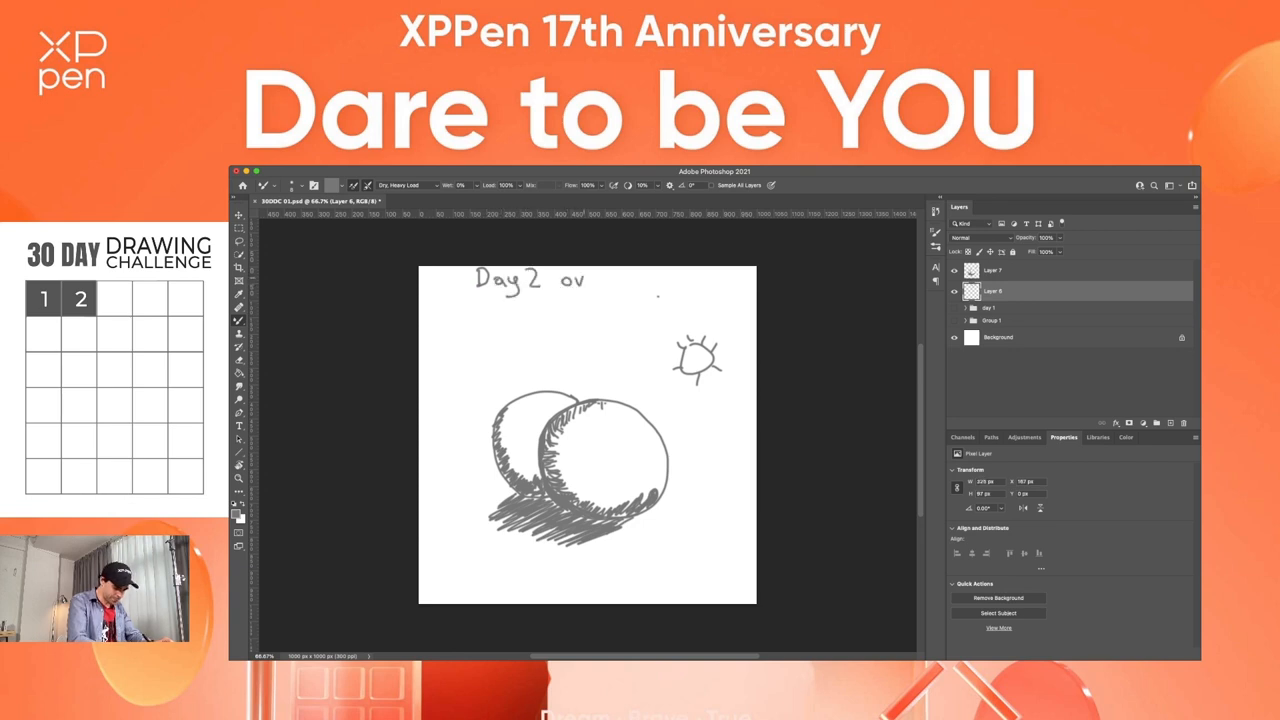
type("erl.")
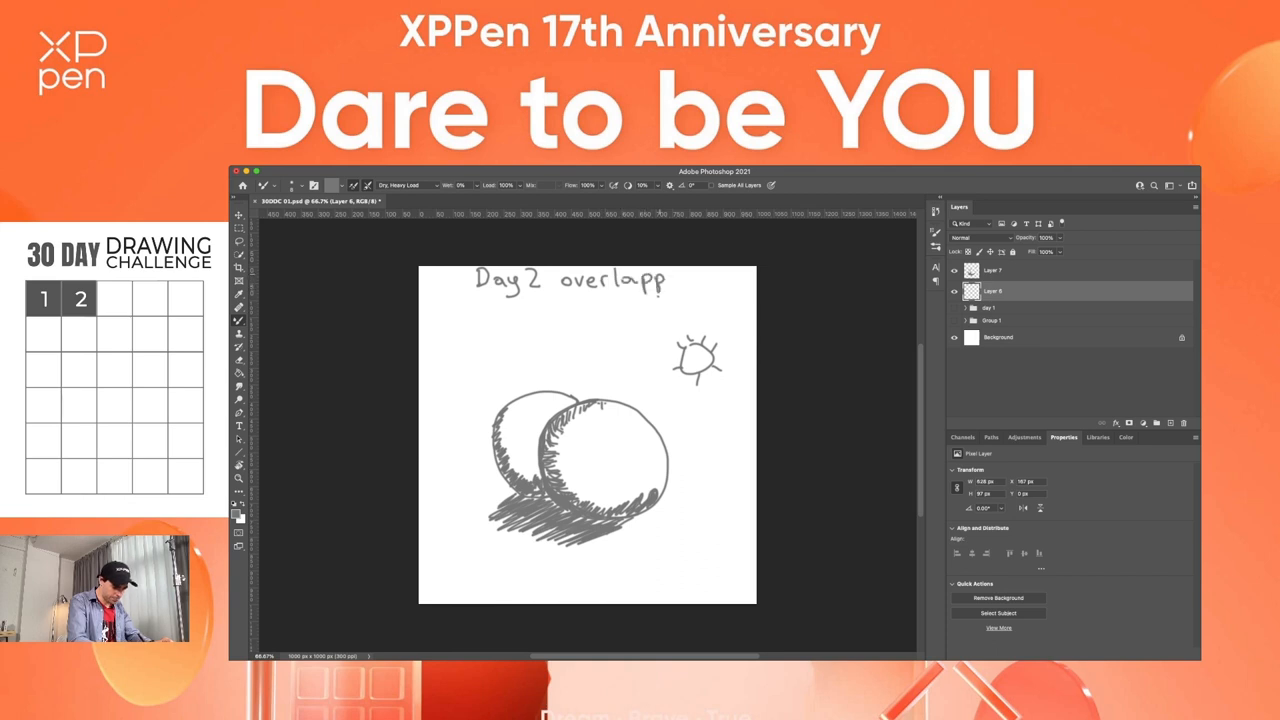
type("ing")
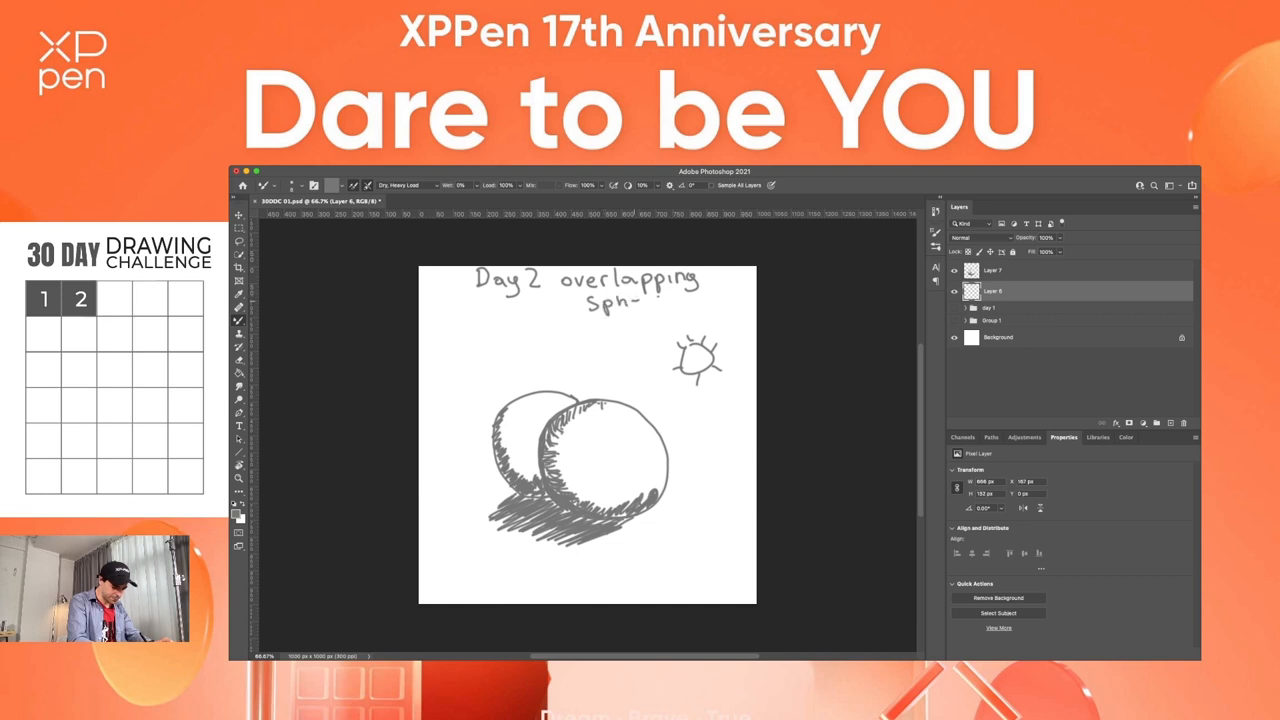
type("eres.")
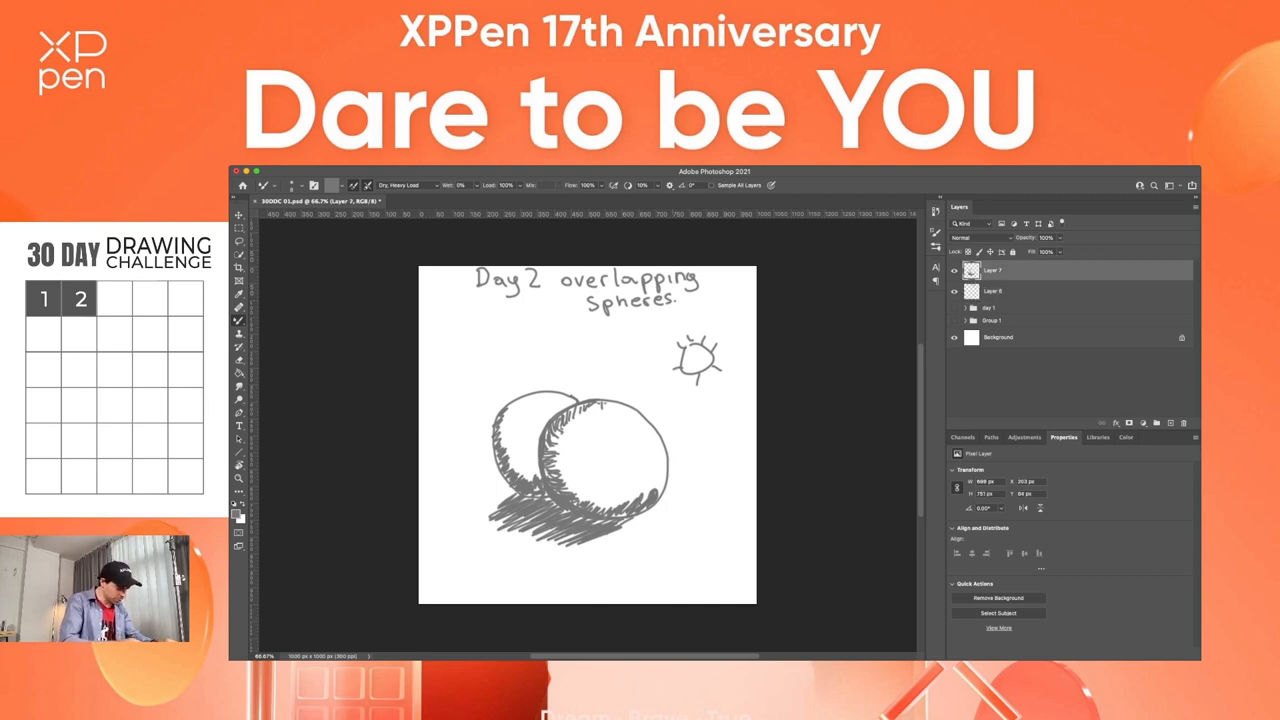
left_click(240, 374)
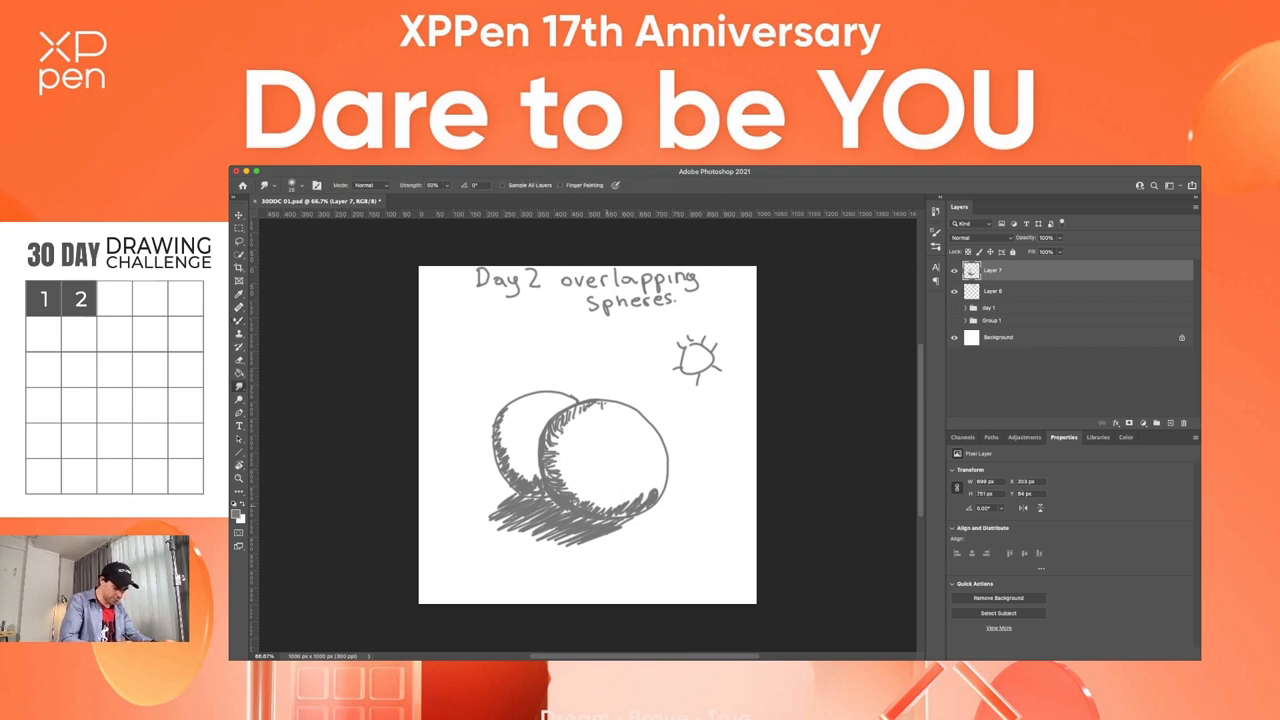